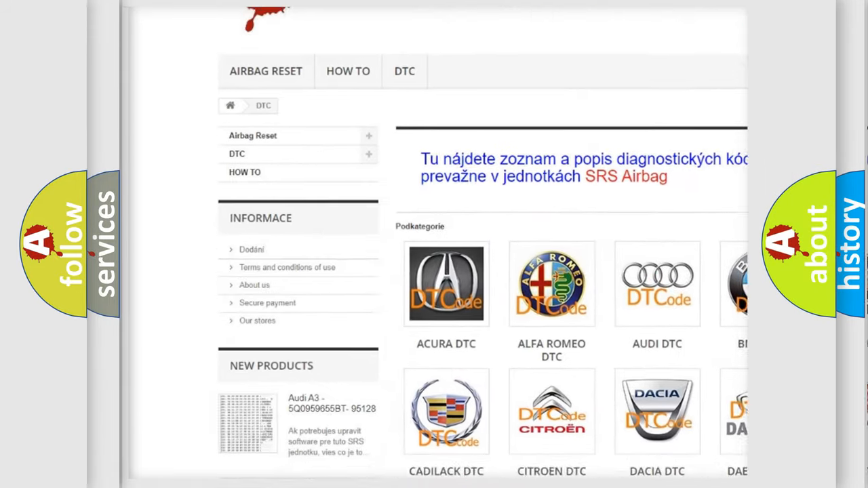
{"action": "scroll", "scroll_direction": "down", "scroll_amount": 3}
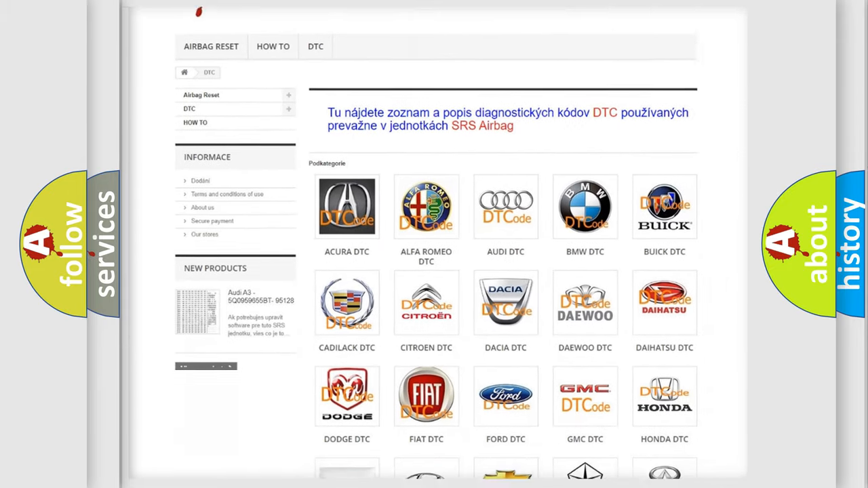
{"action": "scroll", "scroll_direction": "down", "scroll_amount": 3}
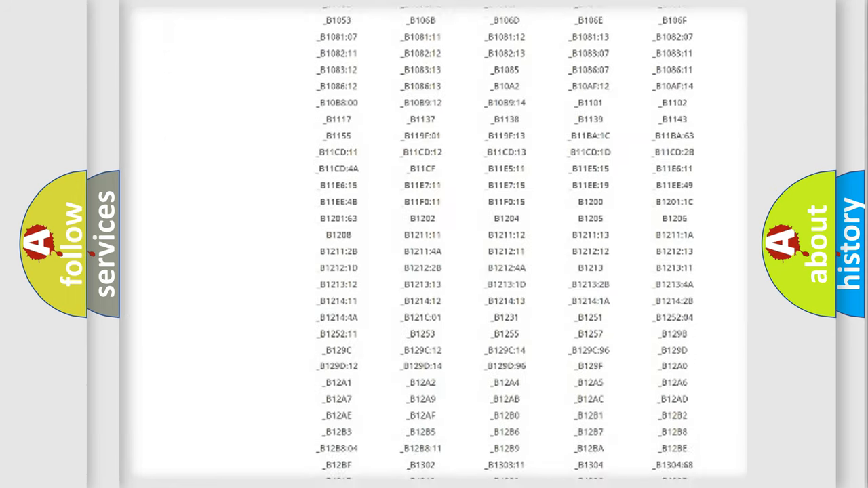
{"action": "scroll", "scroll_direction": "down", "scroll_amount": 3}
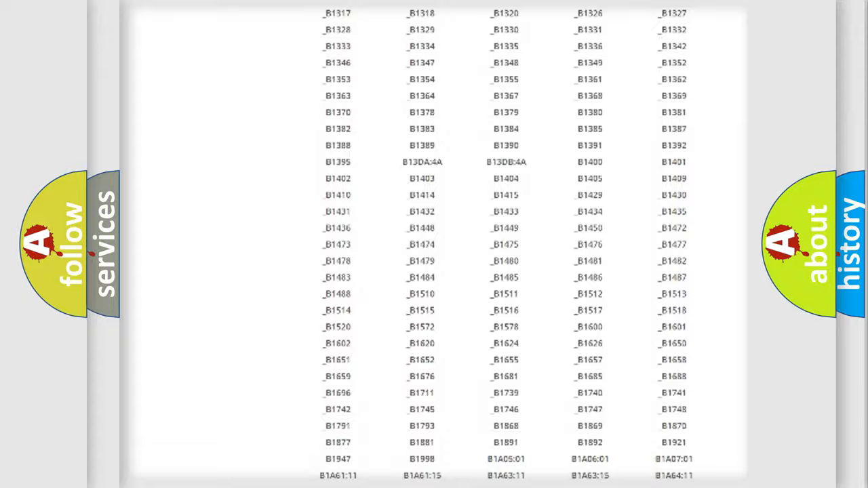
{"action": "scroll", "scroll_direction": "up", "scroll_amount": 3}
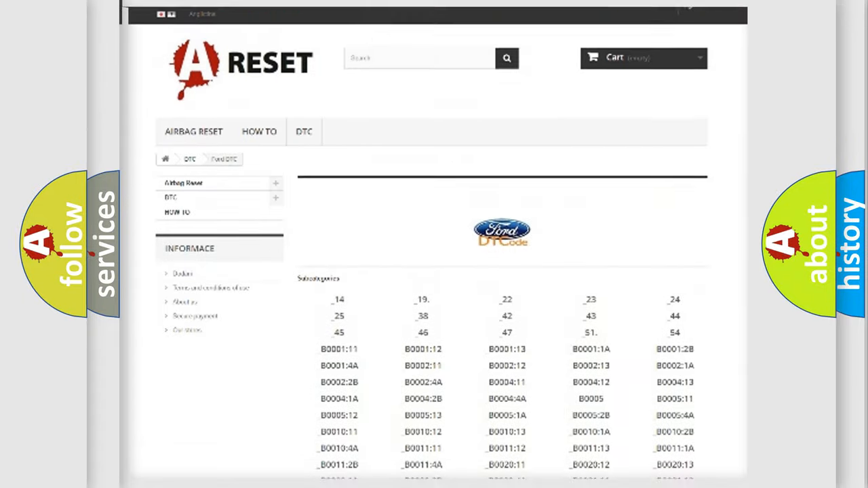